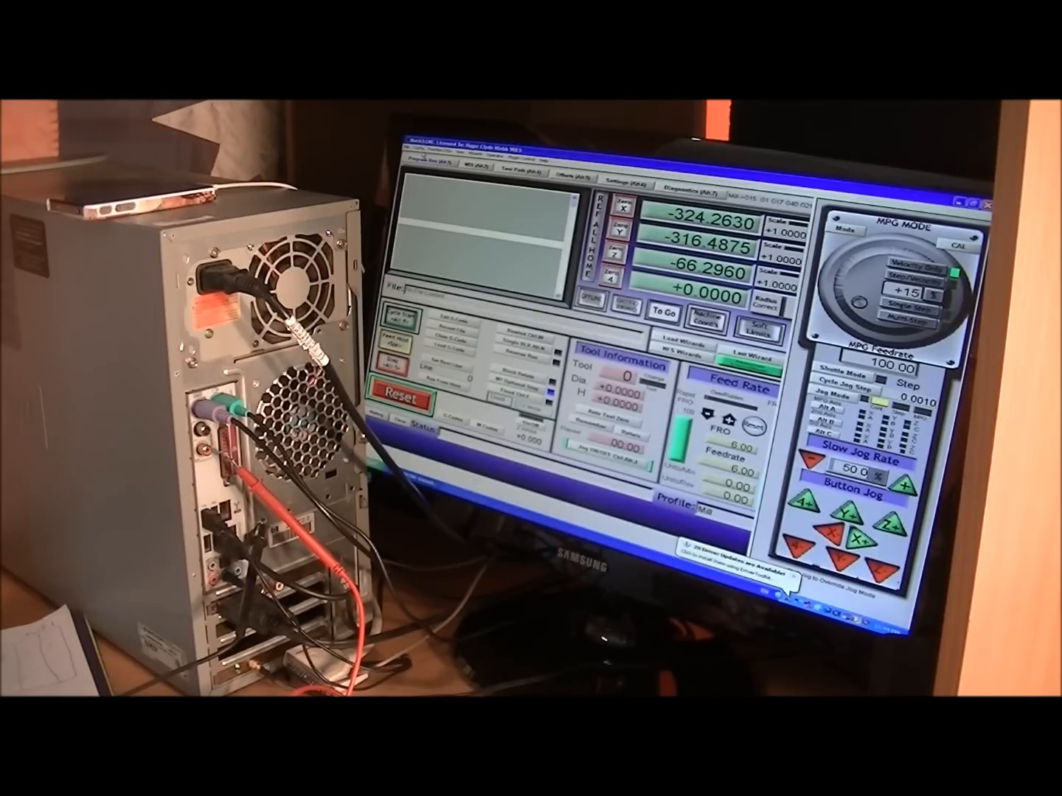
Open Ports and Pins on the Motor Outputs tab to view axis enable, step and direction pins.
left_click(414, 153)
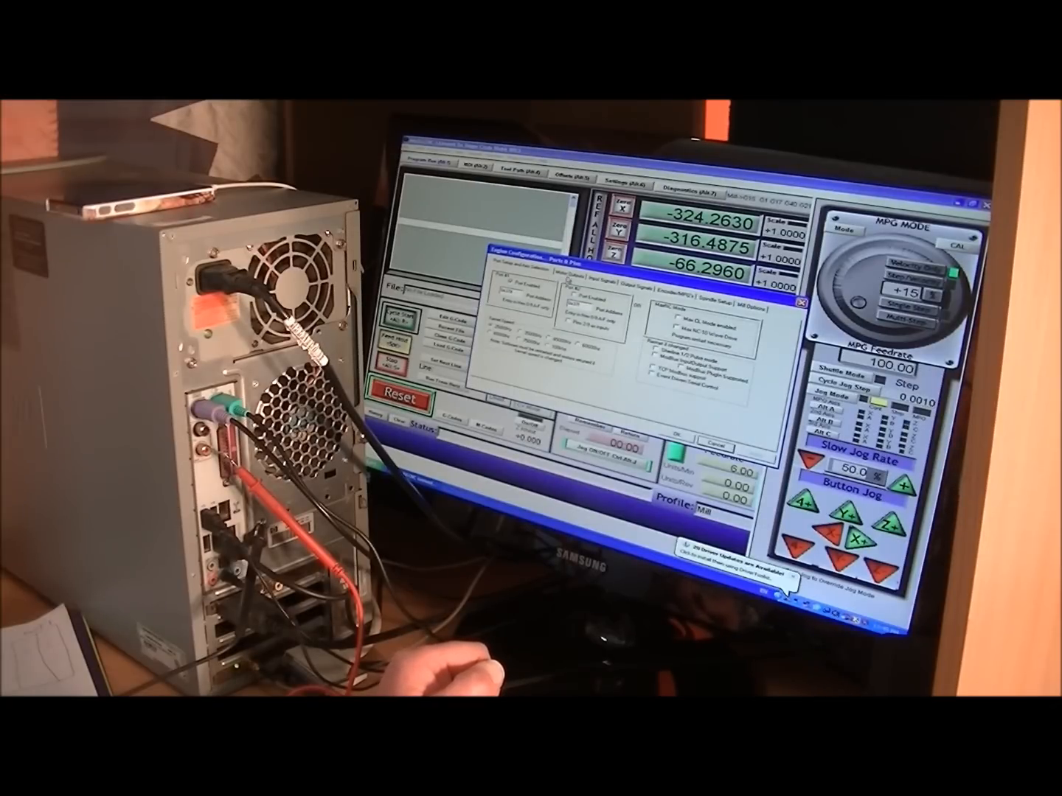
left_click(581, 277)
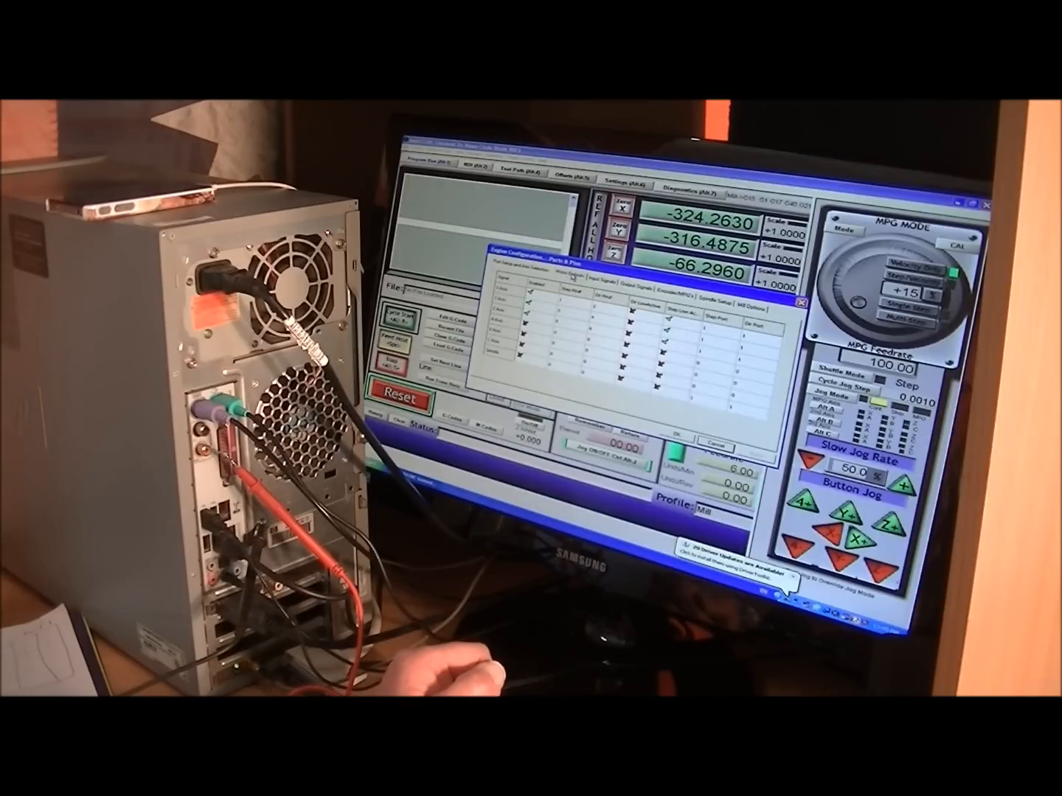